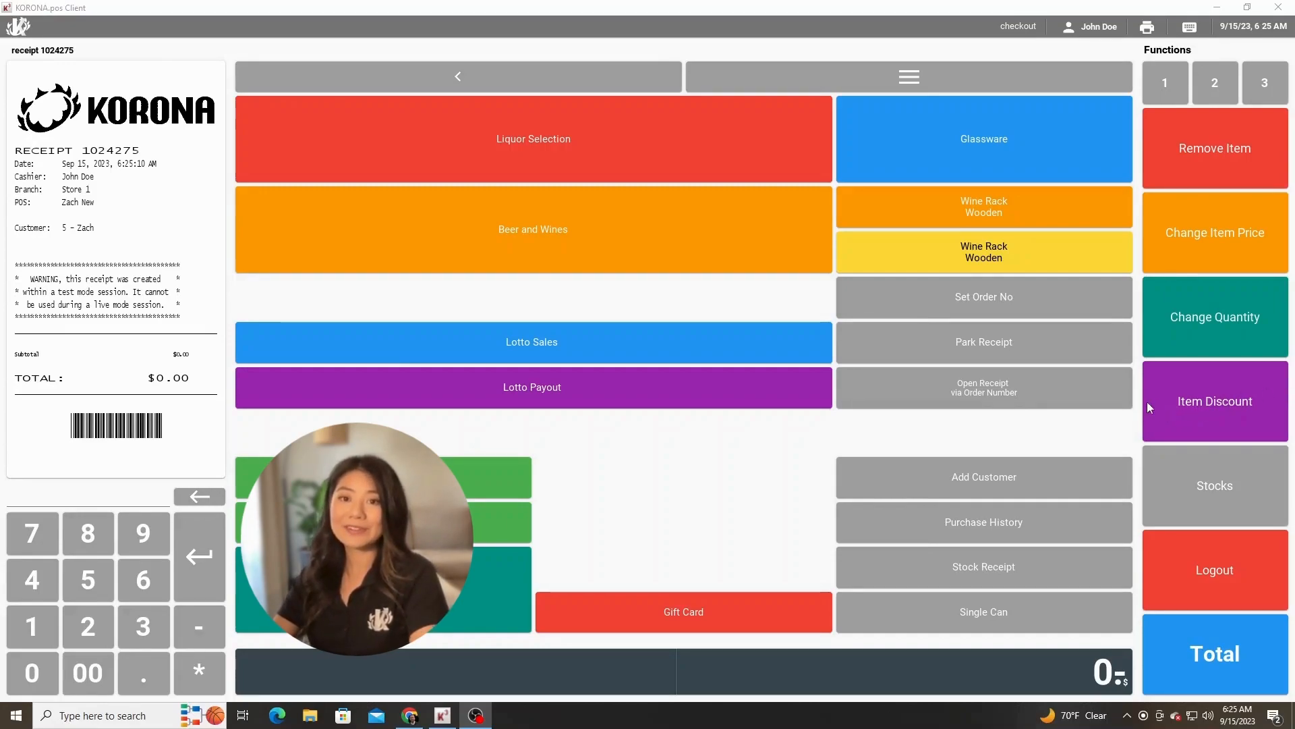
- Add Scotch, Cabernet Franc and Spiced Rum, set order number 'zach' on receipt 1024275, then park it
{"action": "left_click", "coordinate": [533, 139]}
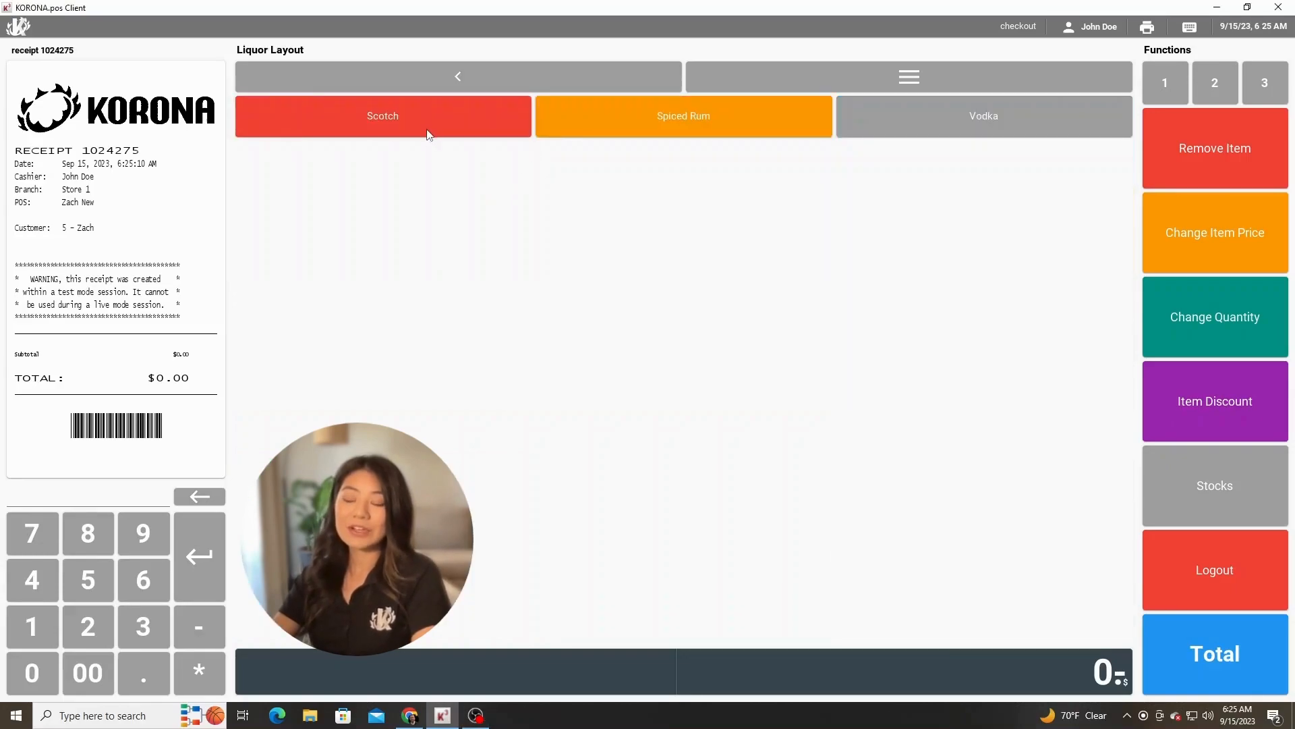
{"action": "left_click", "coordinate": [382, 115]}
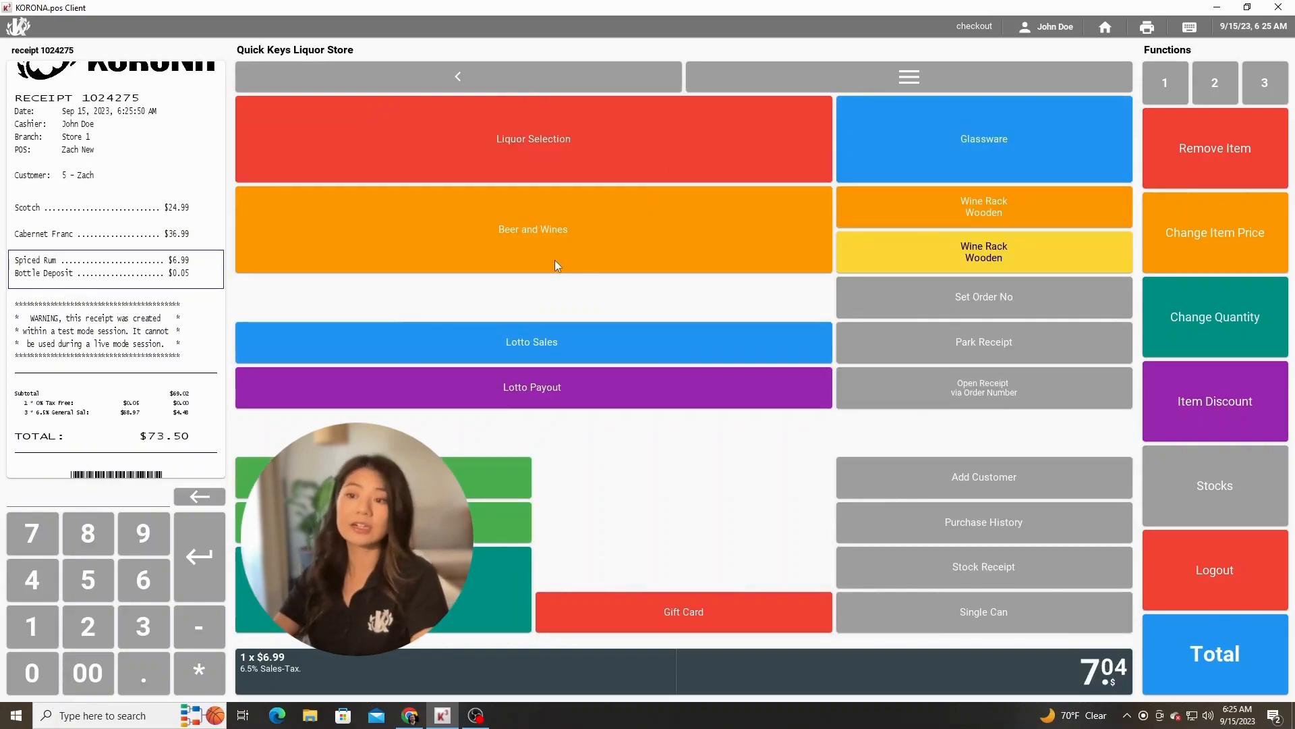
{"action": "mouse_move", "coordinate": [552, 273]}
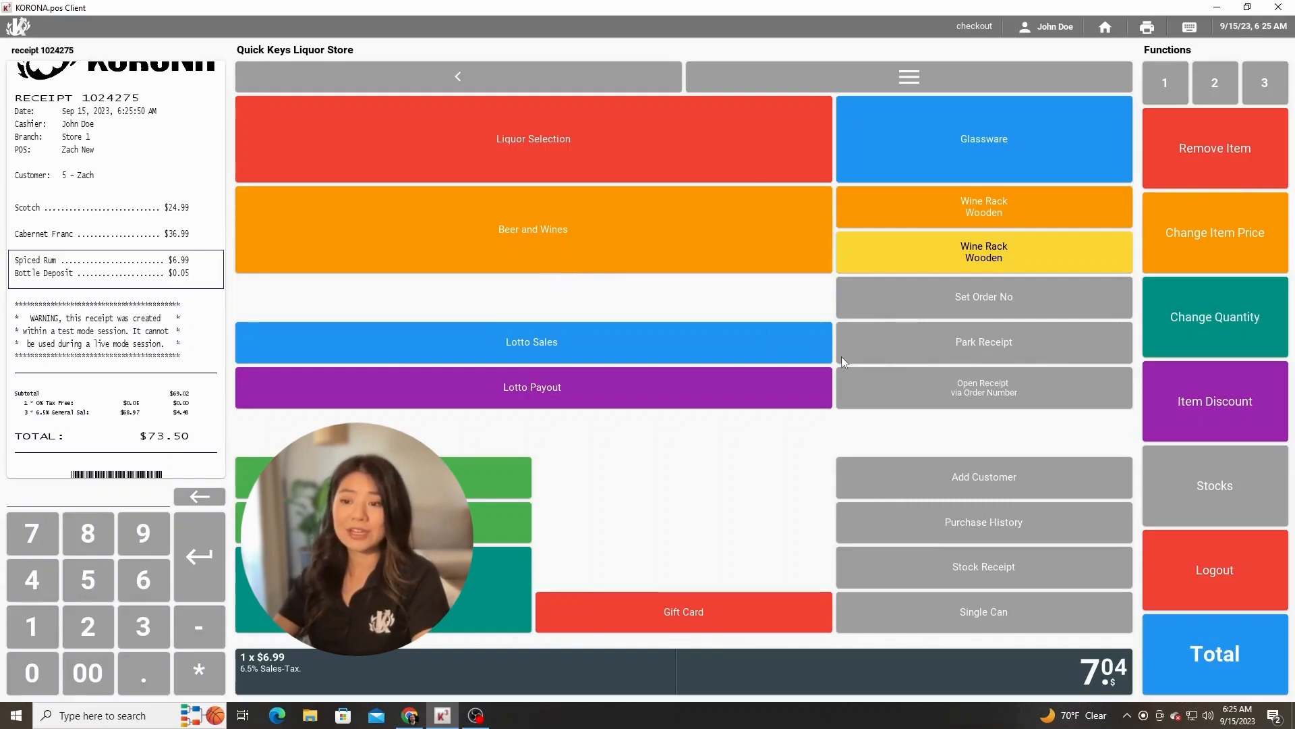
{"action": "mouse_move", "coordinate": [846, 367]}
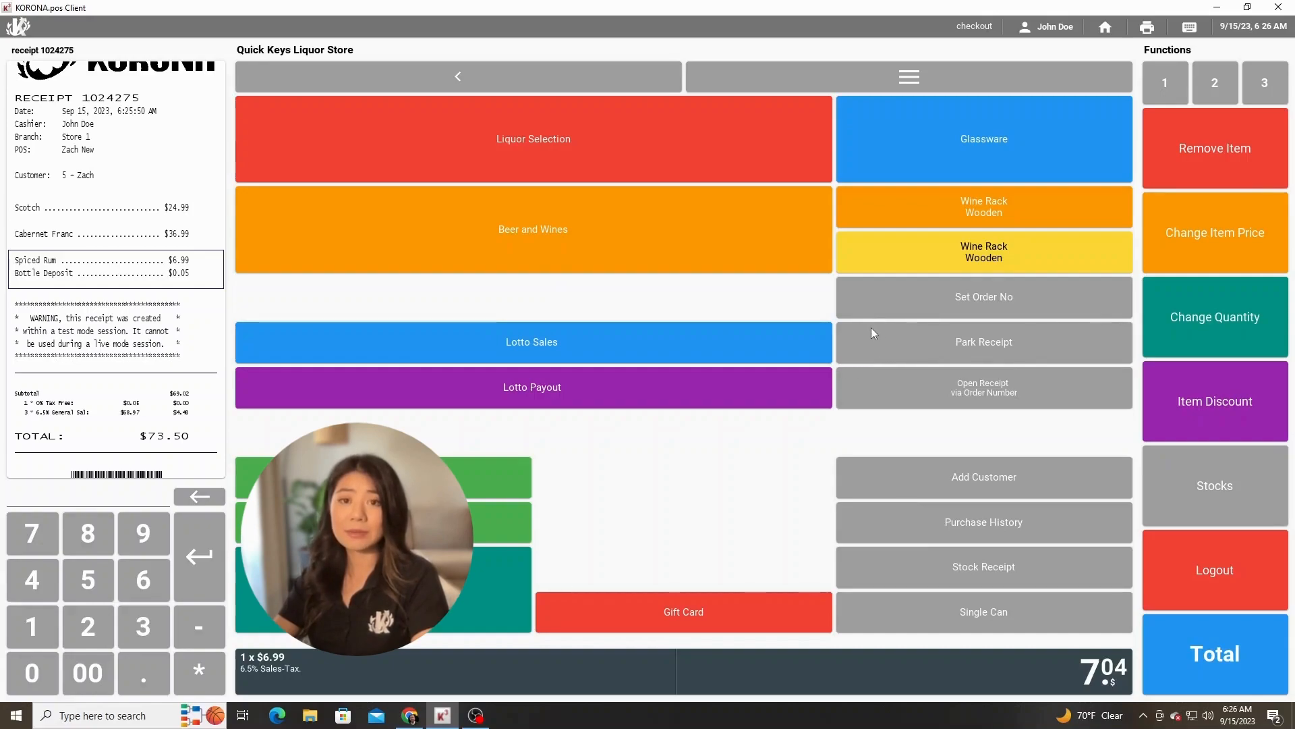
{"action": "mouse_move", "coordinate": [865, 330]}
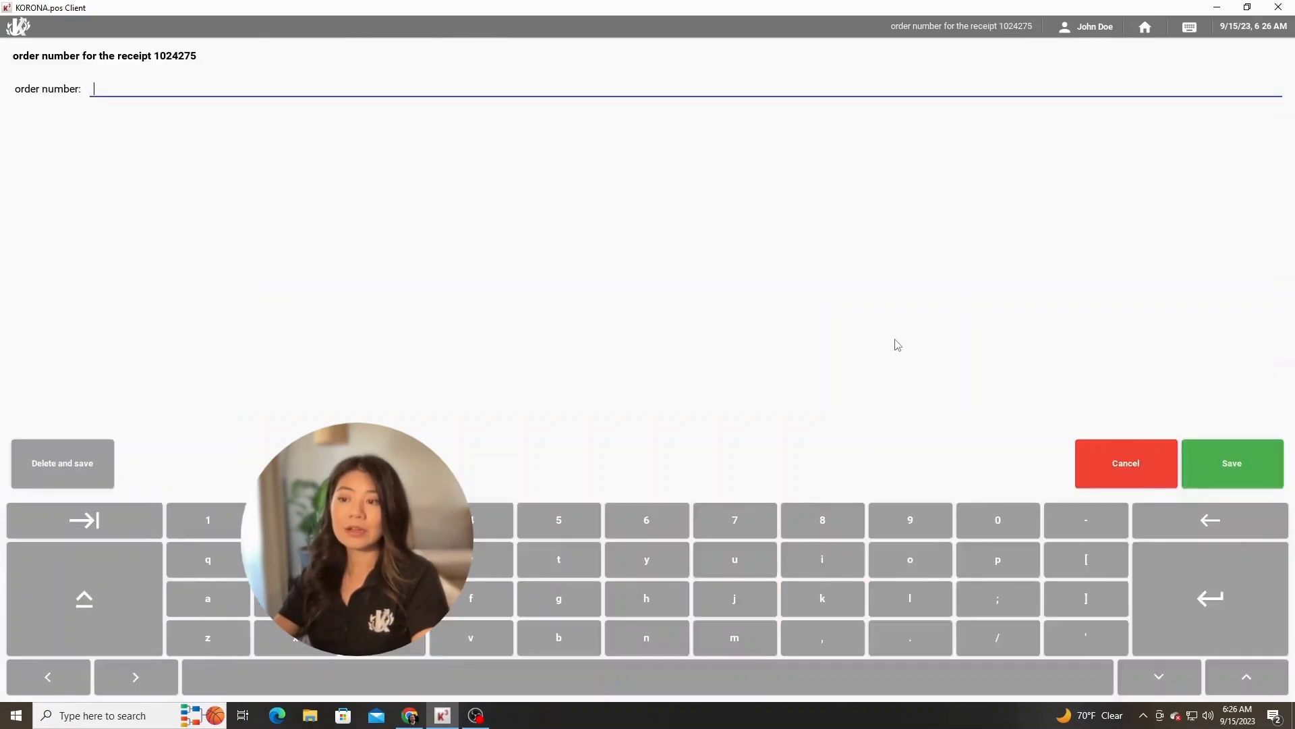
{"action": "type", "text": "zach"}
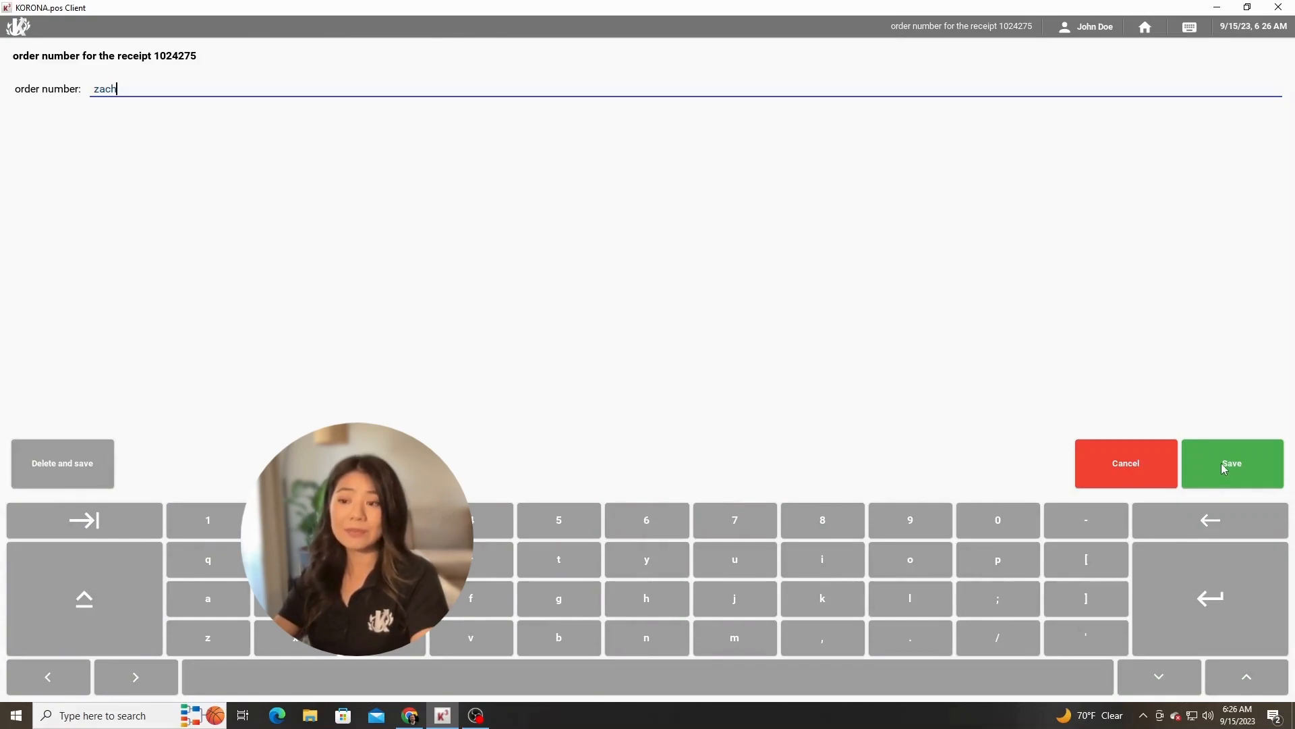
{"action": "left_click", "coordinate": [1232, 462]}
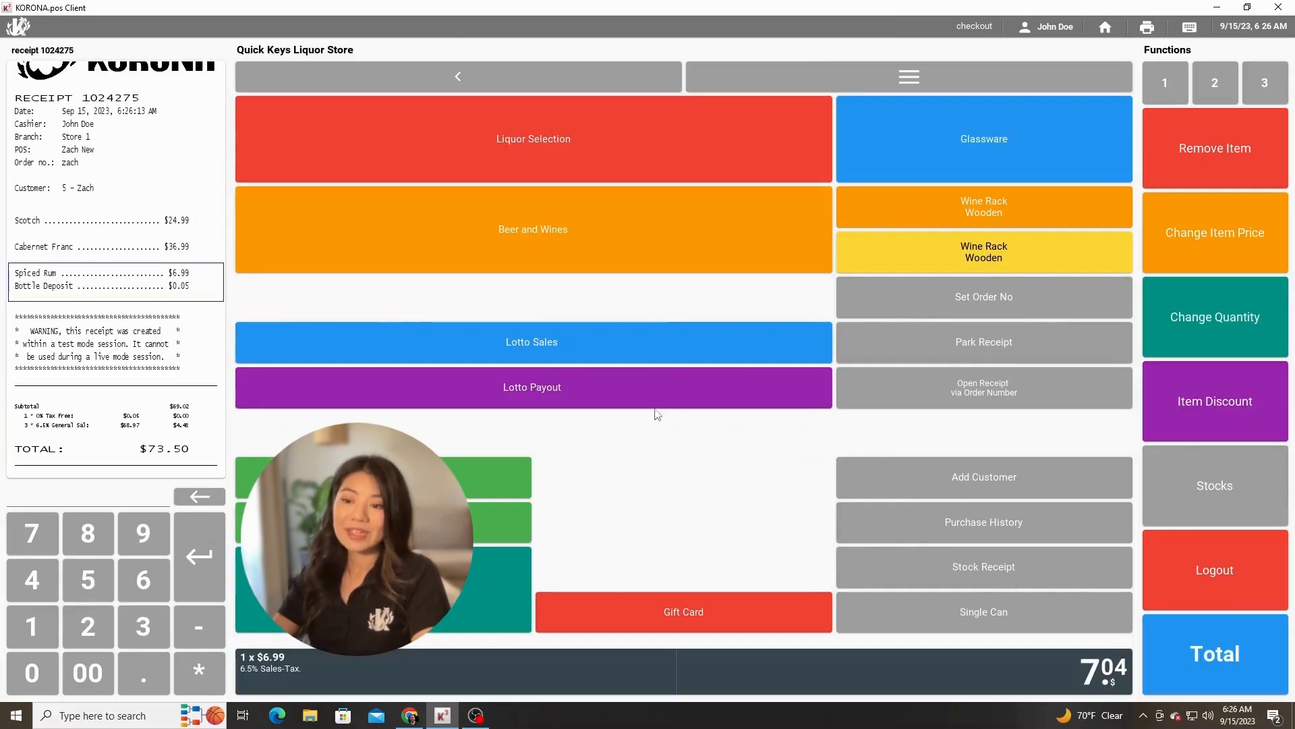
{"action": "mouse_move", "coordinate": [541, 460]}
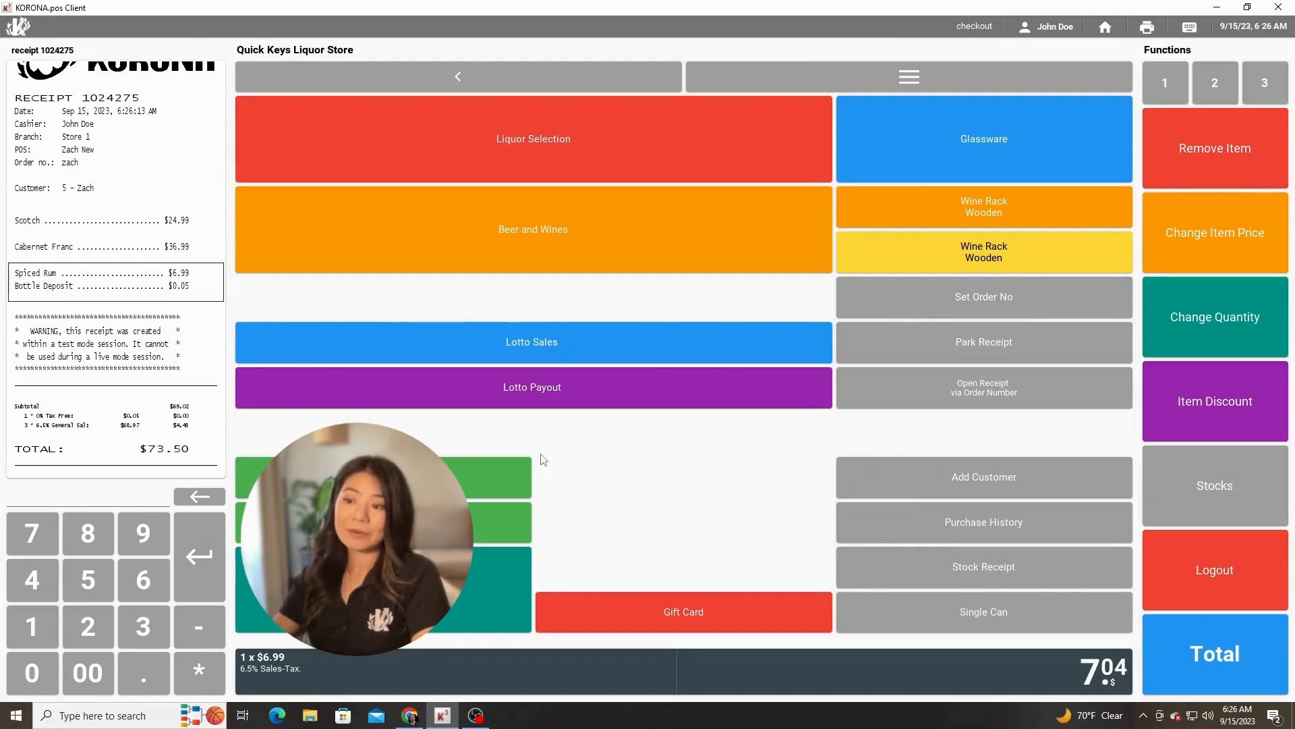
{"action": "left_click", "coordinate": [1214, 654]}
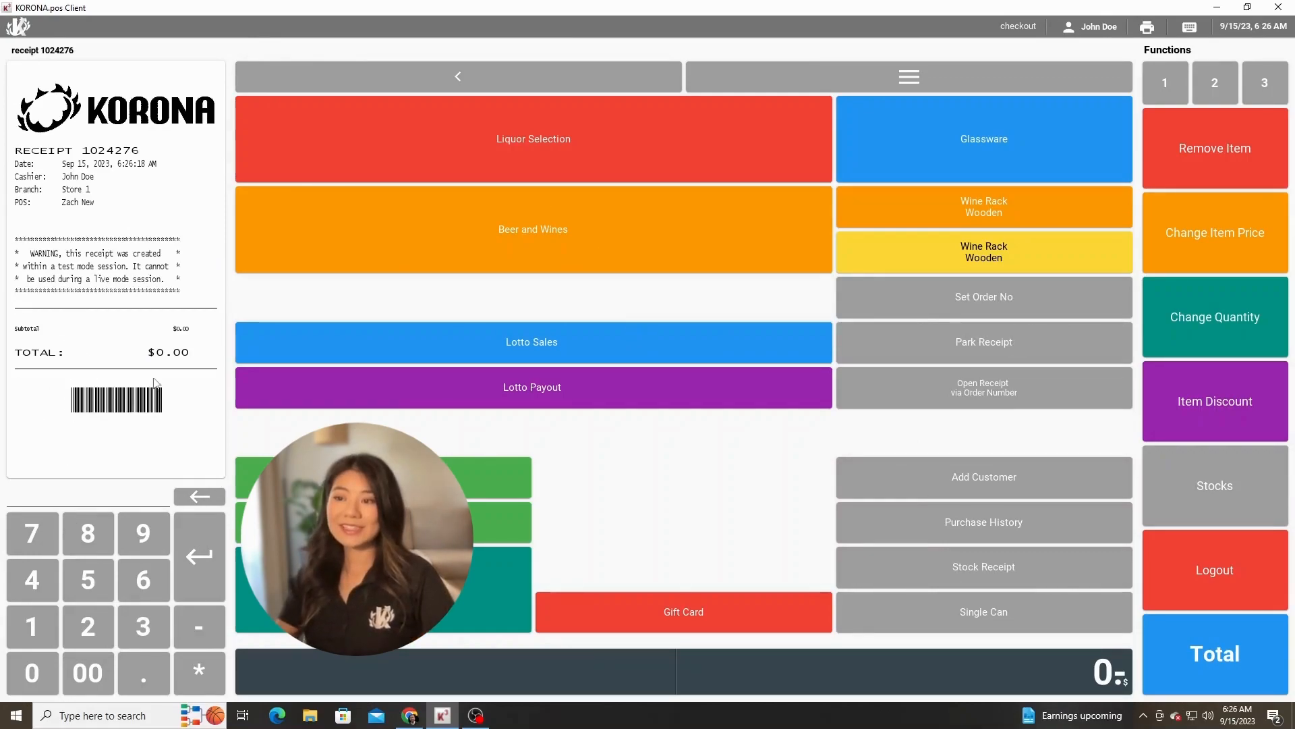
{"action": "mouse_move", "coordinate": [174, 325]}
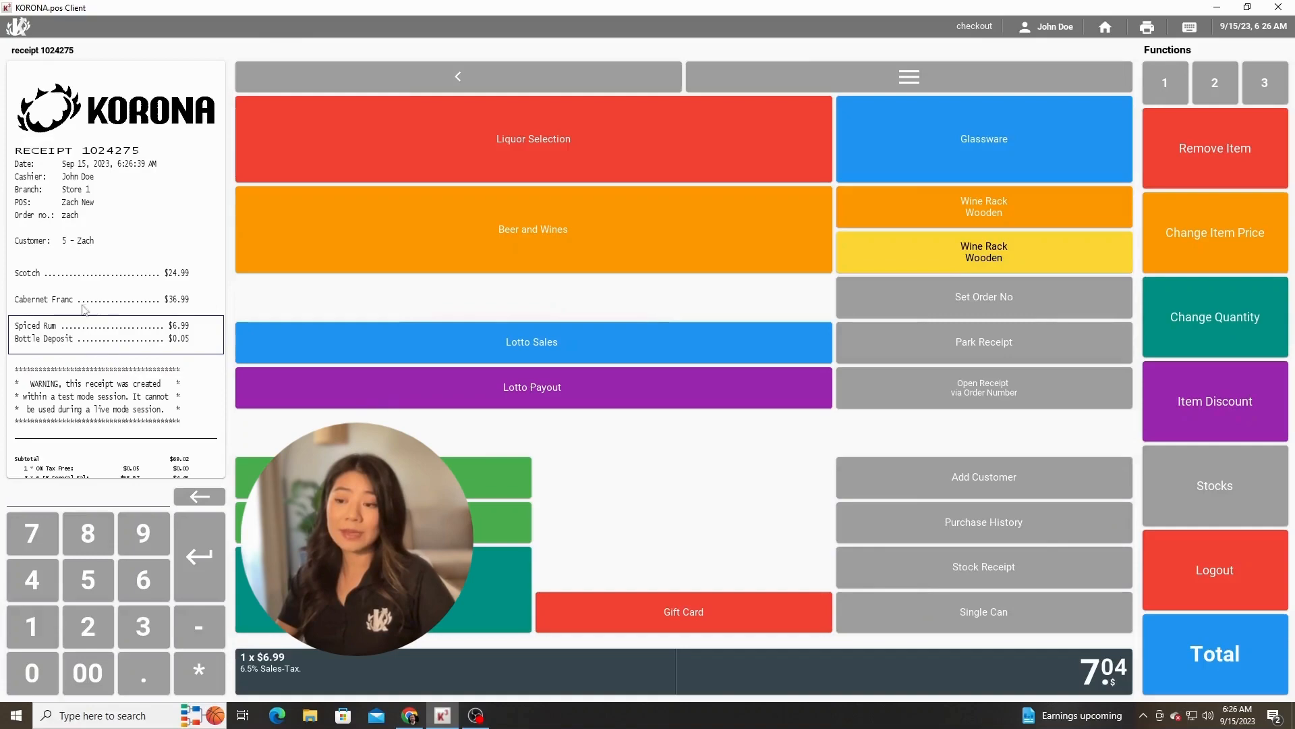
{"action": "mouse_move", "coordinate": [1187, 709]}
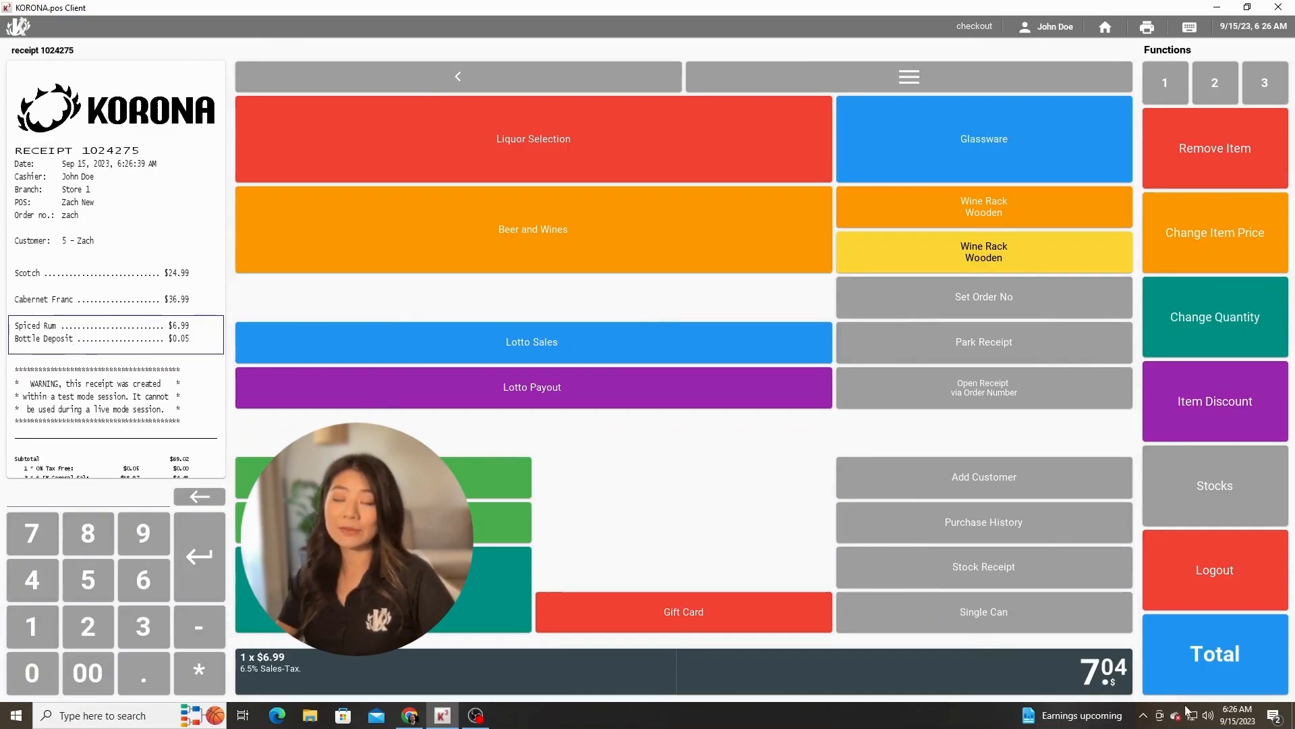